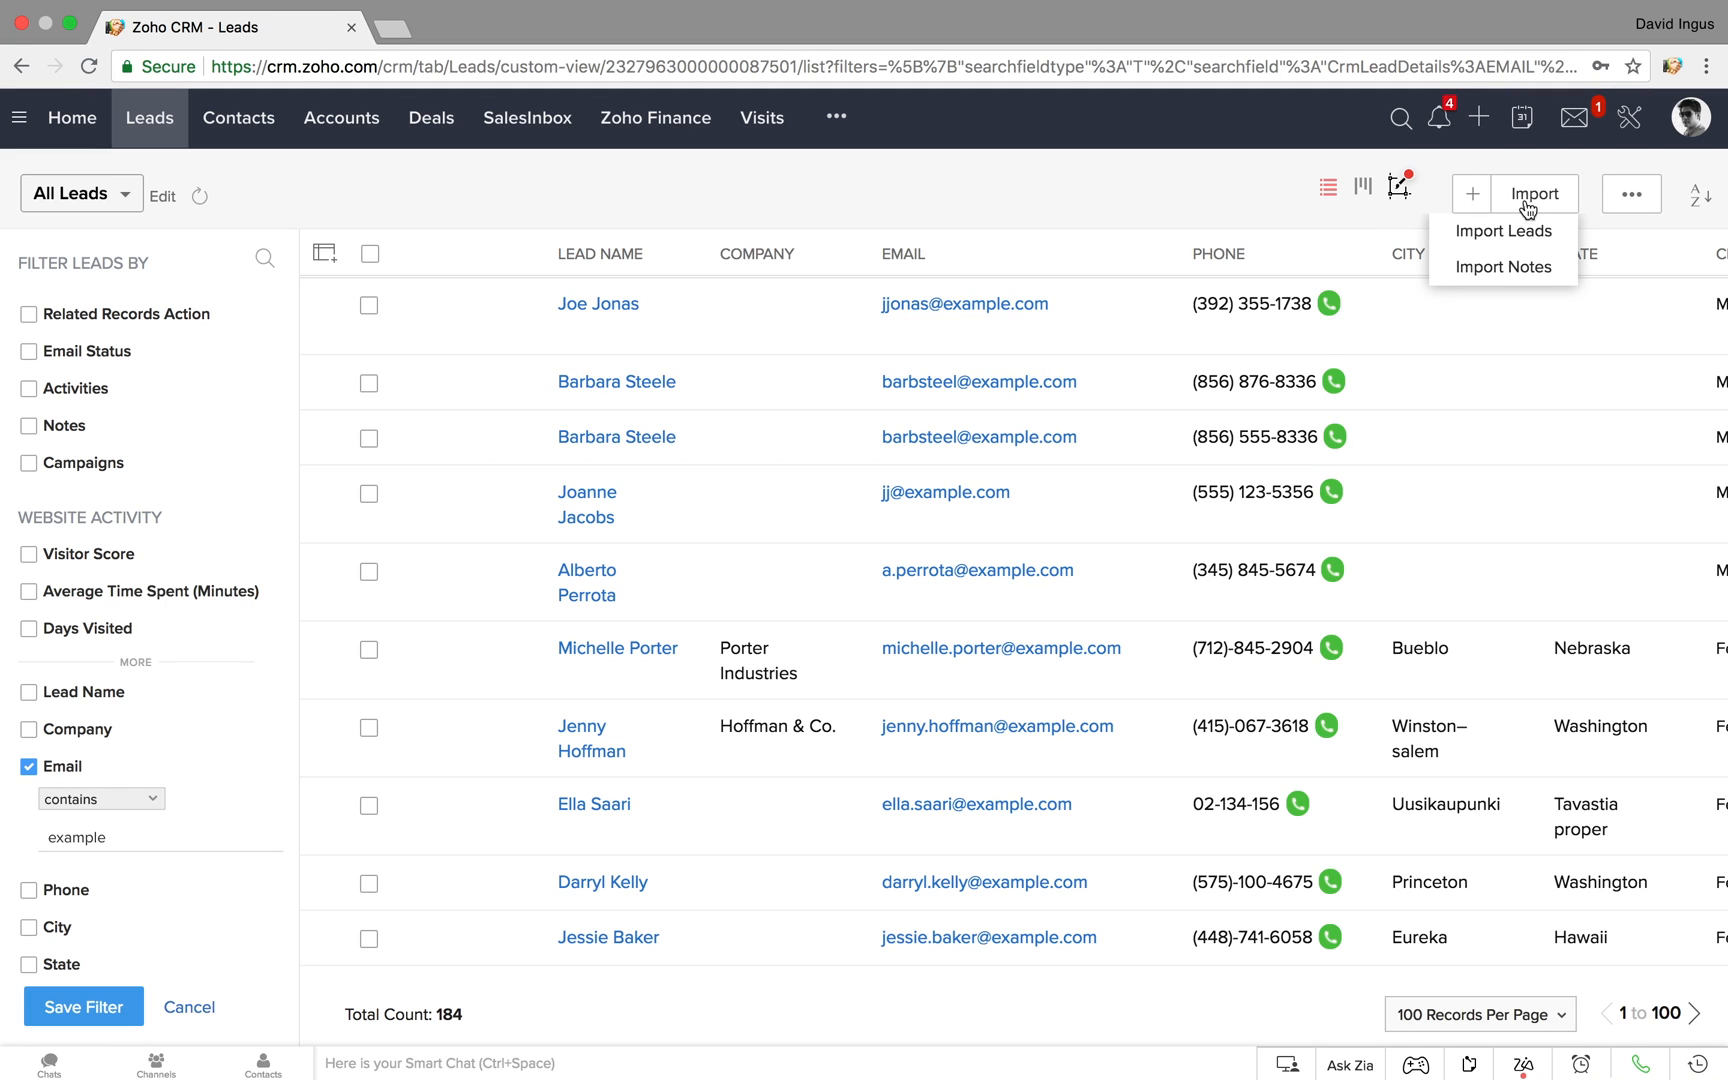
Step: Start a leads import with Lead-list.csv uploaded and continue past the file step
{"action": "left_click", "coordinate": [1500, 232]}
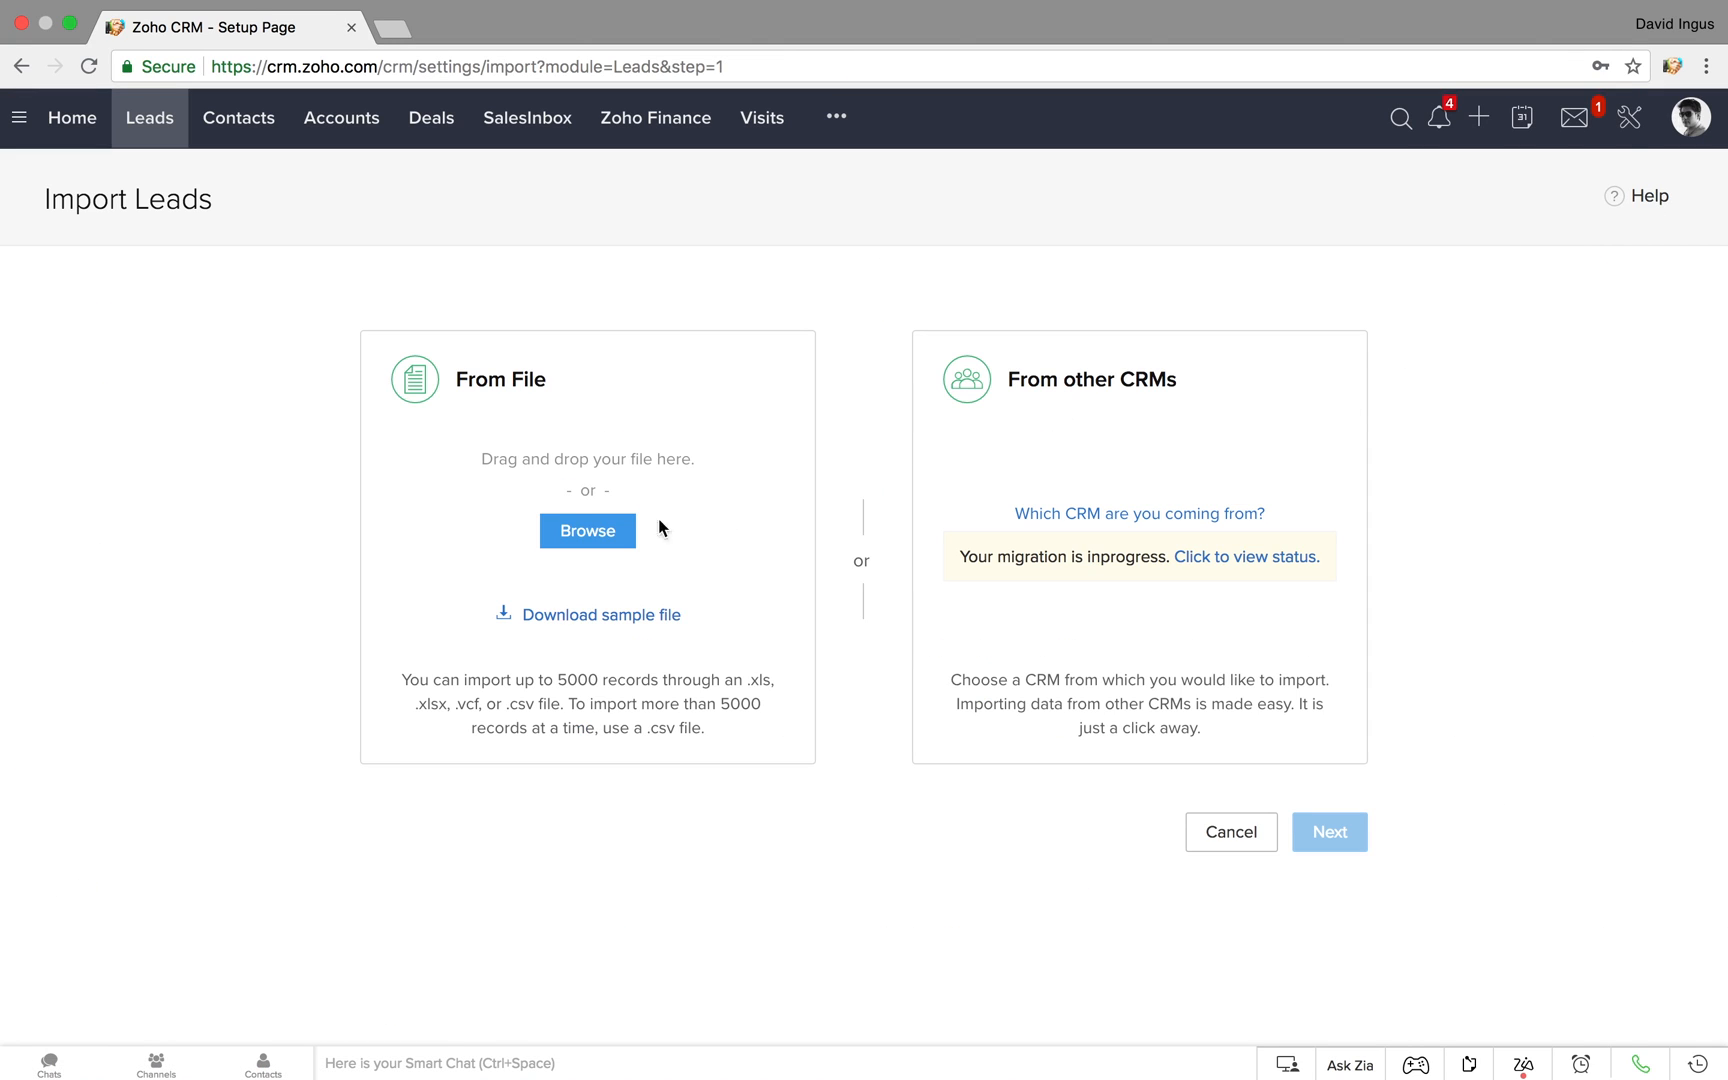
{"action": "left_click", "coordinate": [588, 530]}
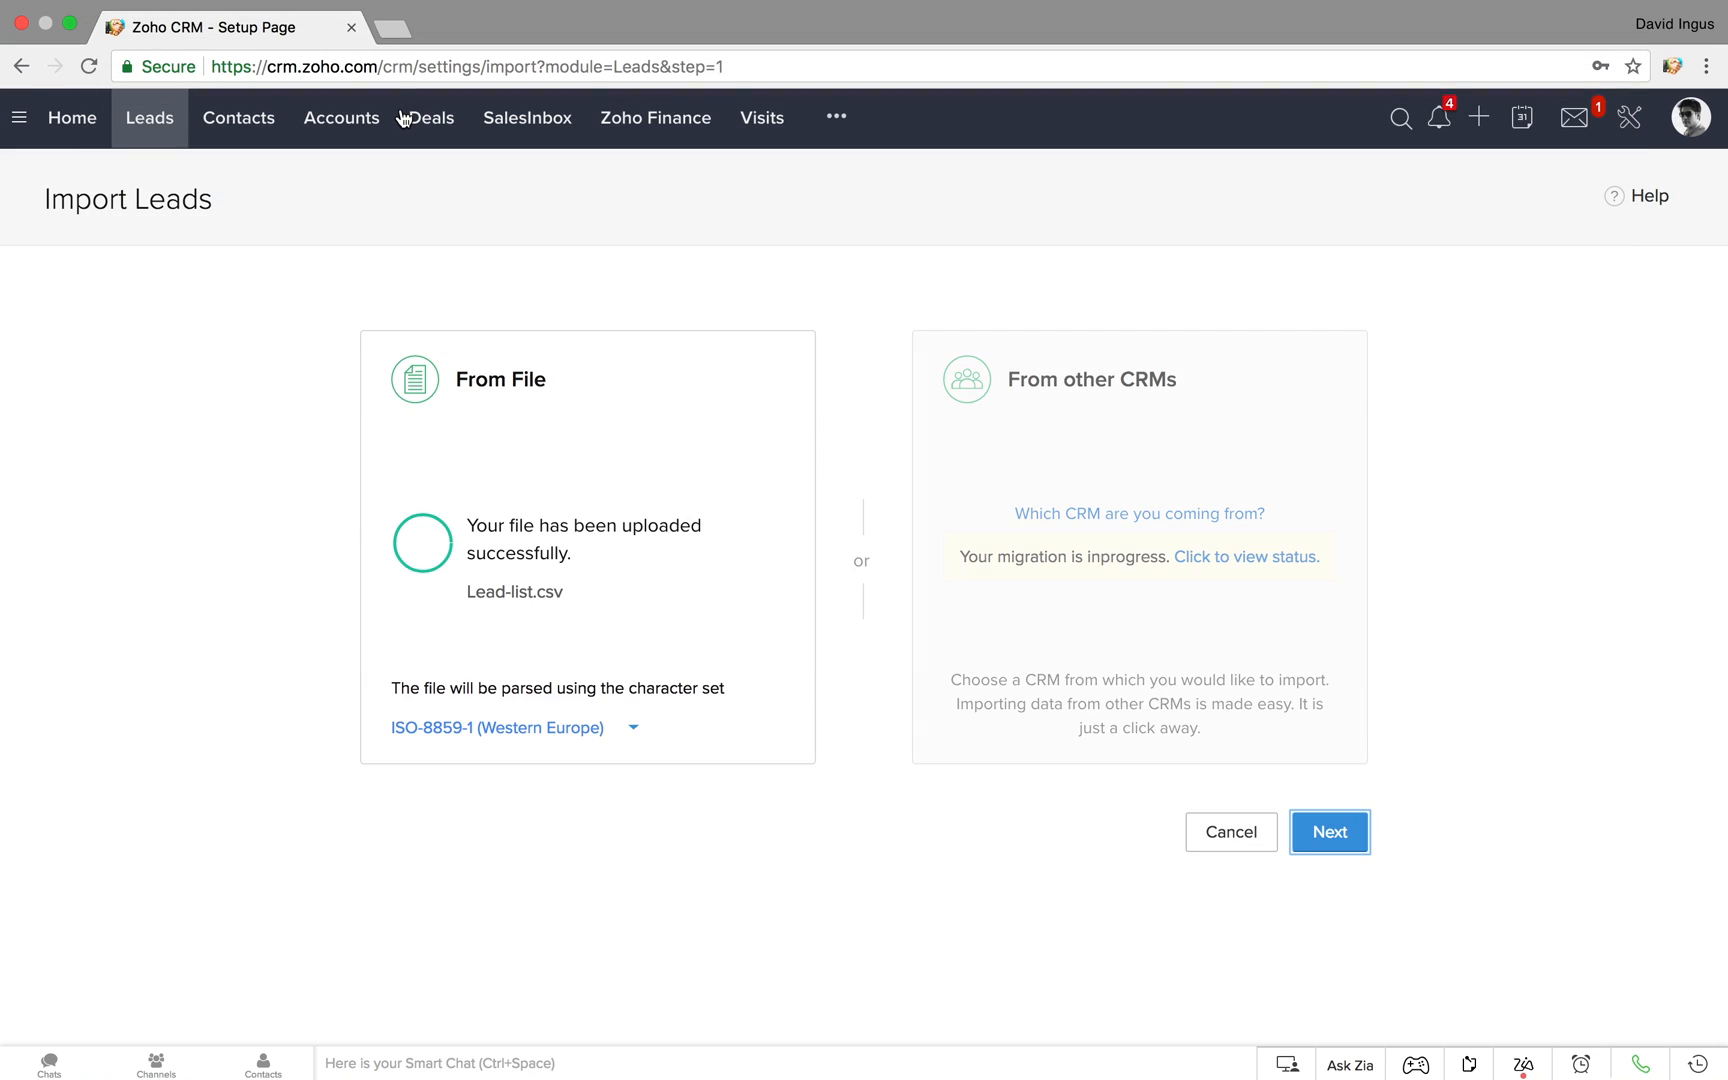
{"action": "left_click", "coordinate": [1330, 832]}
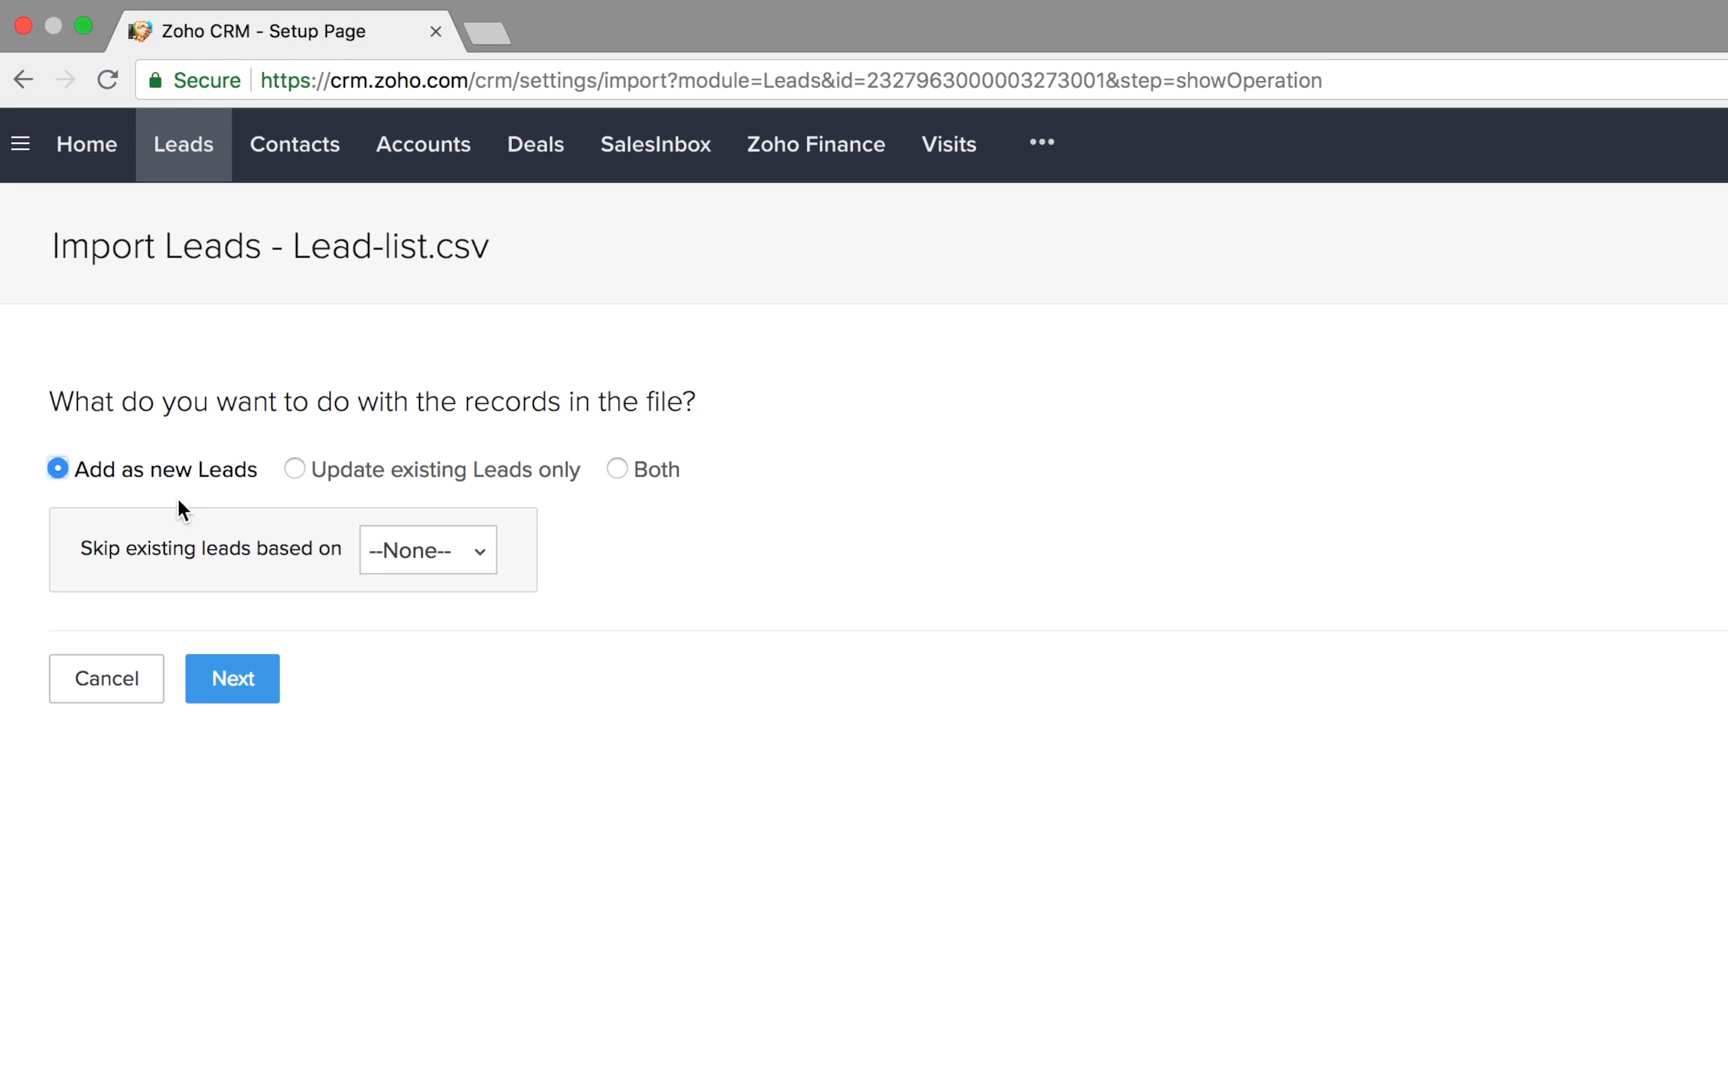
{"action": "mouse_move", "coordinate": [586, 500]}
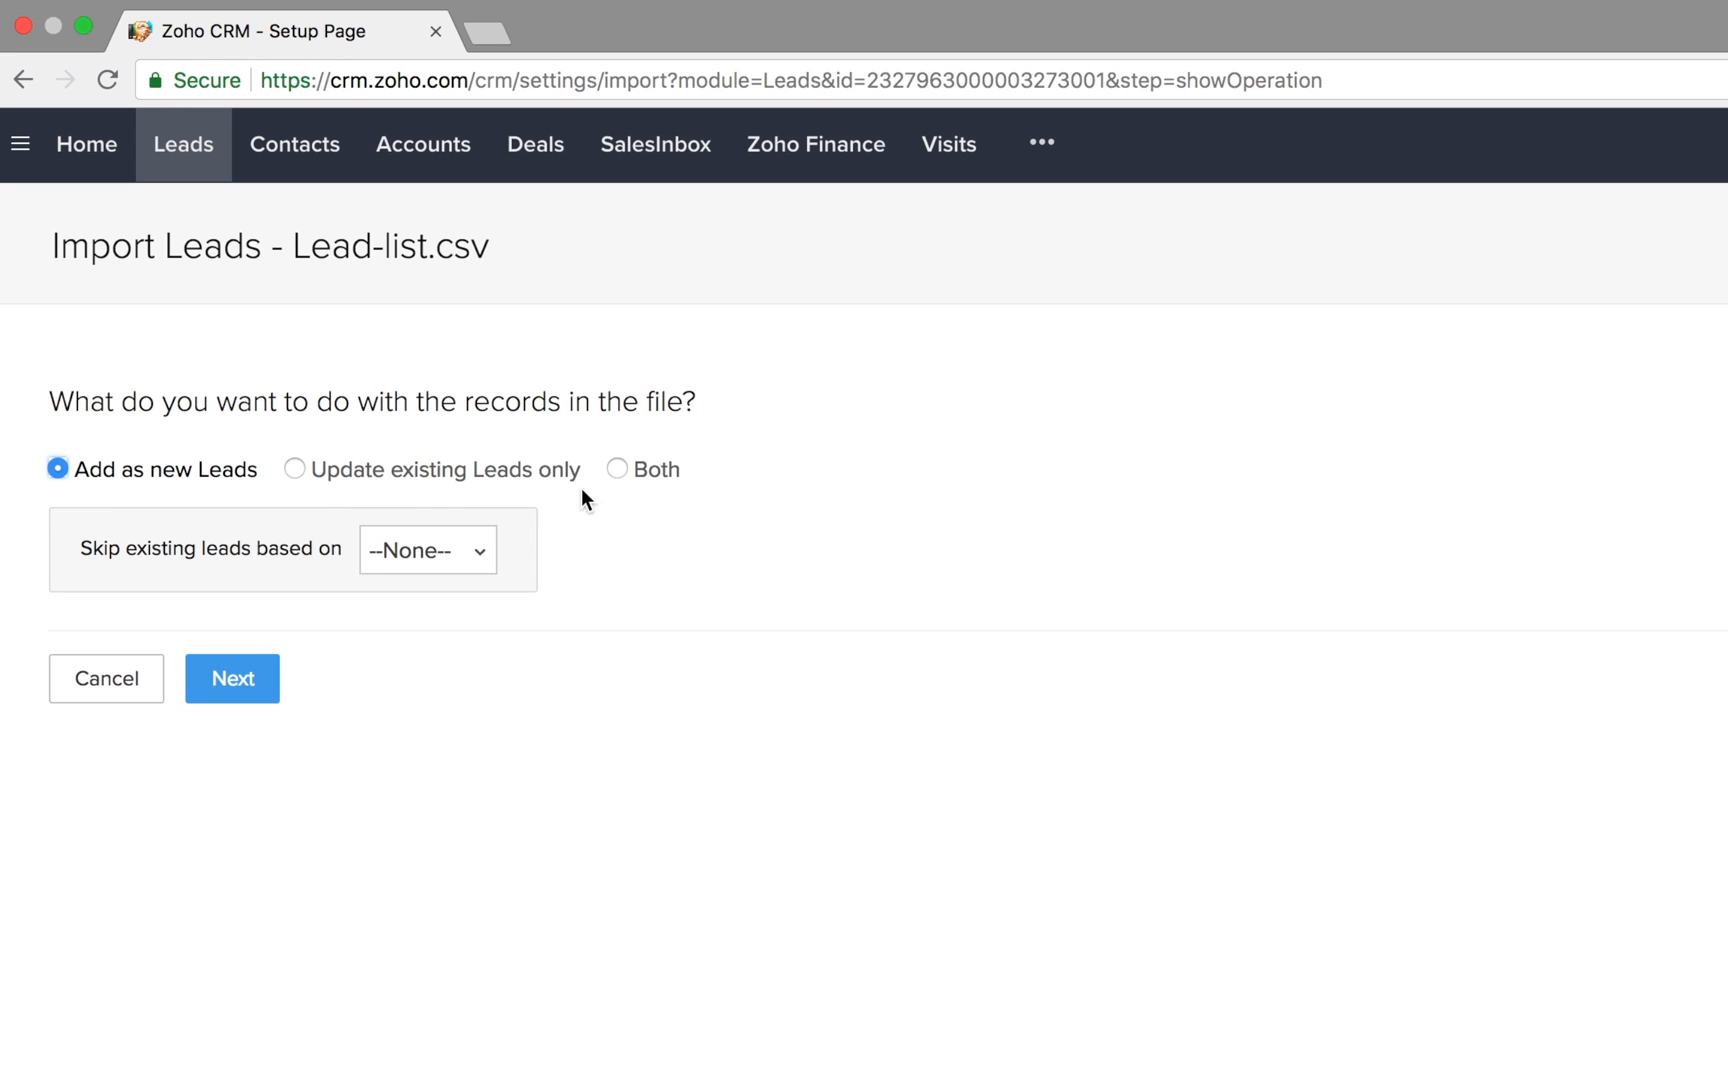
Step: Set the import to Both add and update, matching existing leads by Email
{"action": "left_click", "coordinate": [618, 468]}
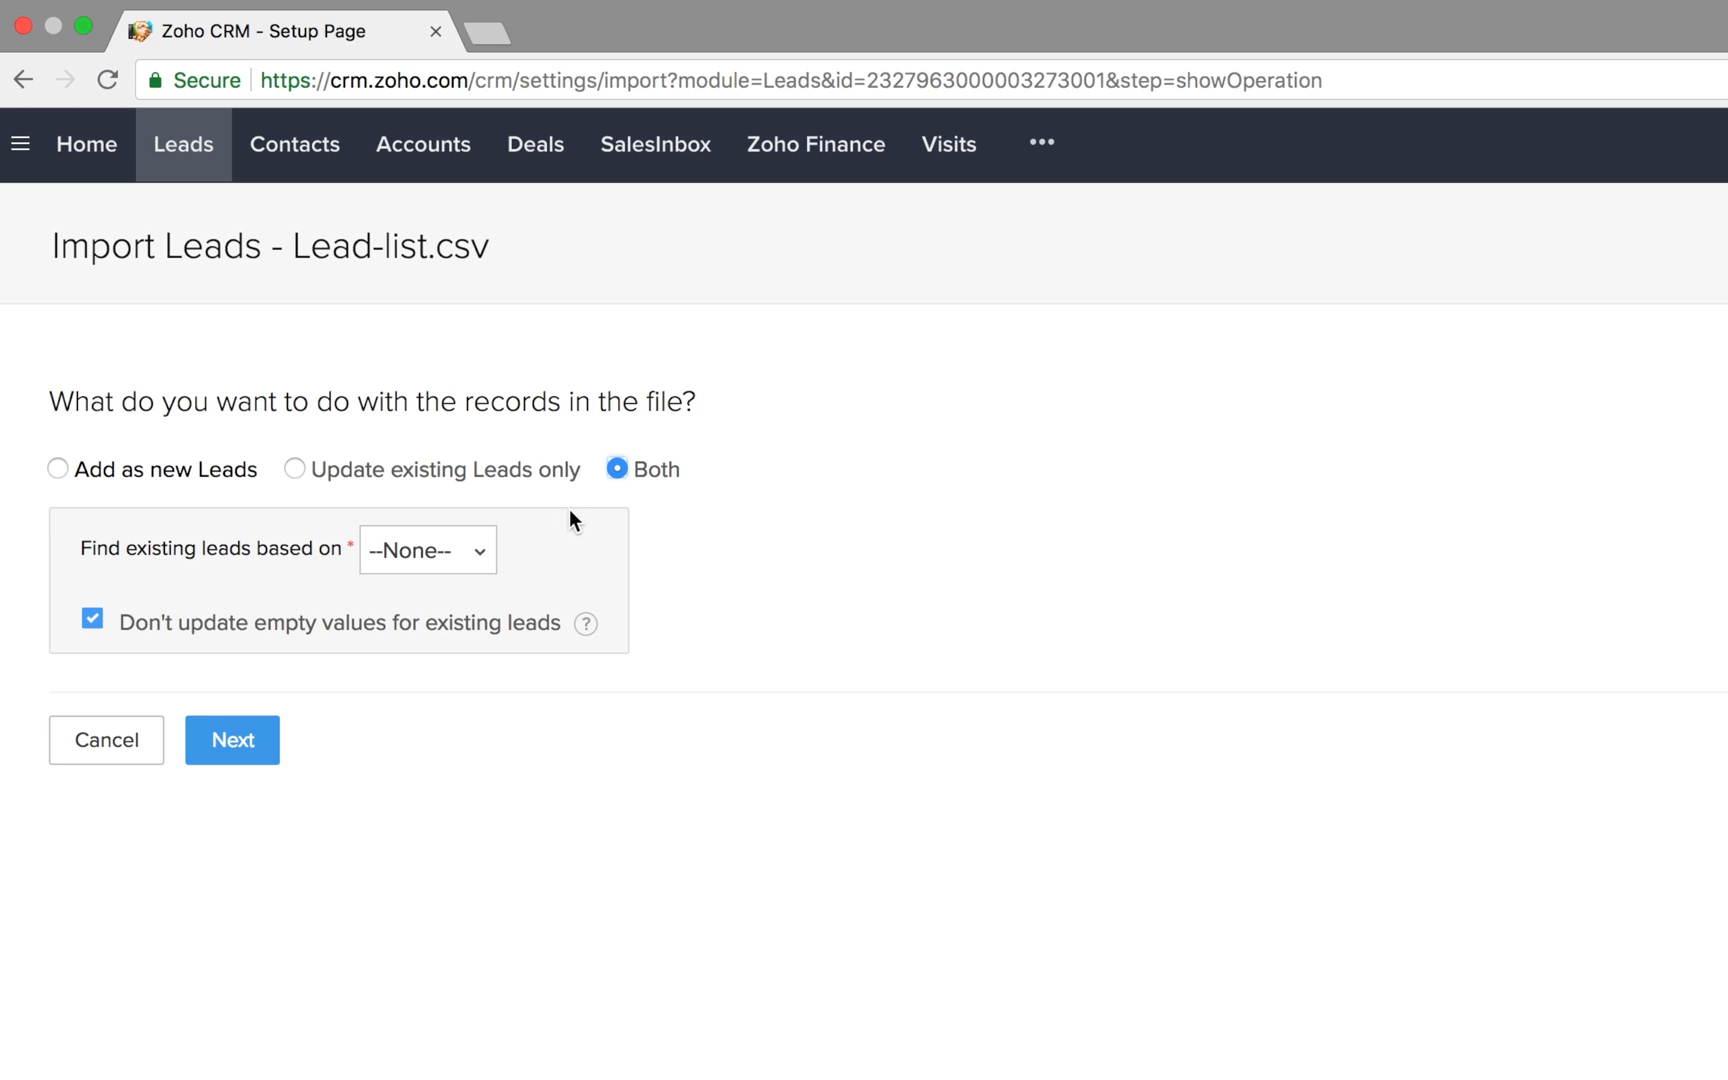
{"action": "left_click", "coordinate": [426, 550]}
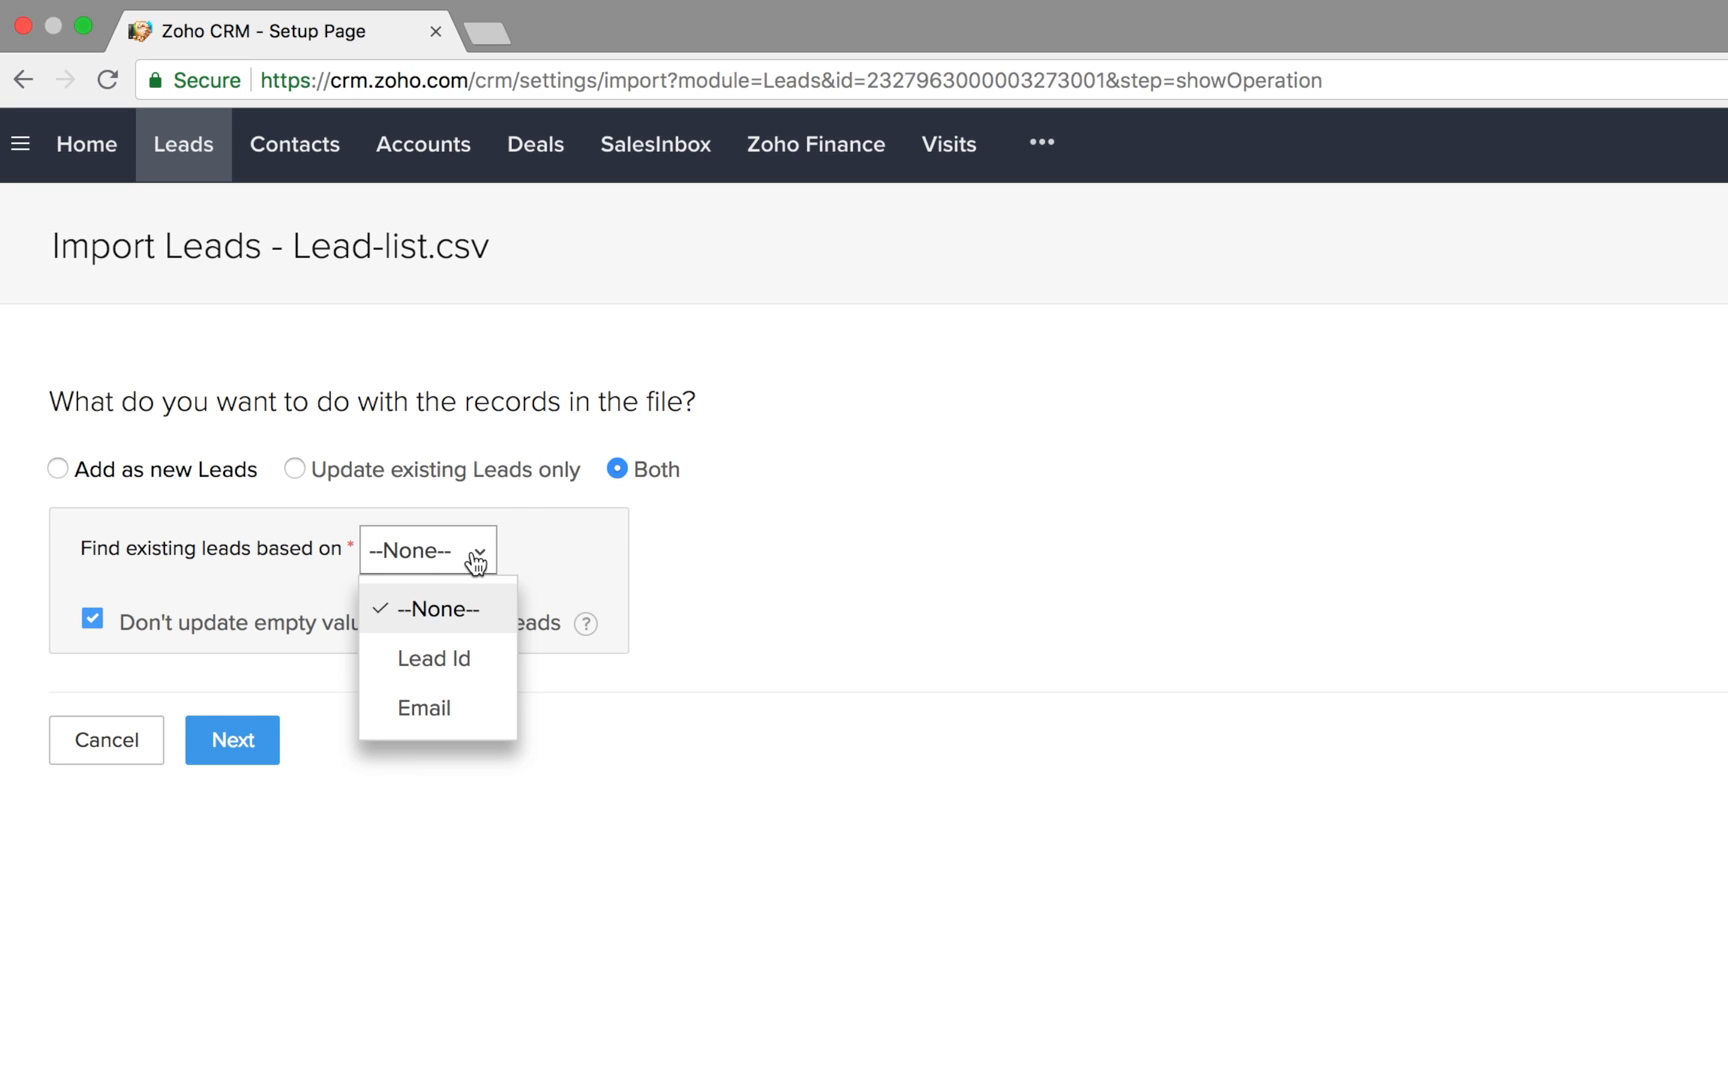
{"action": "left_click", "coordinate": [424, 708]}
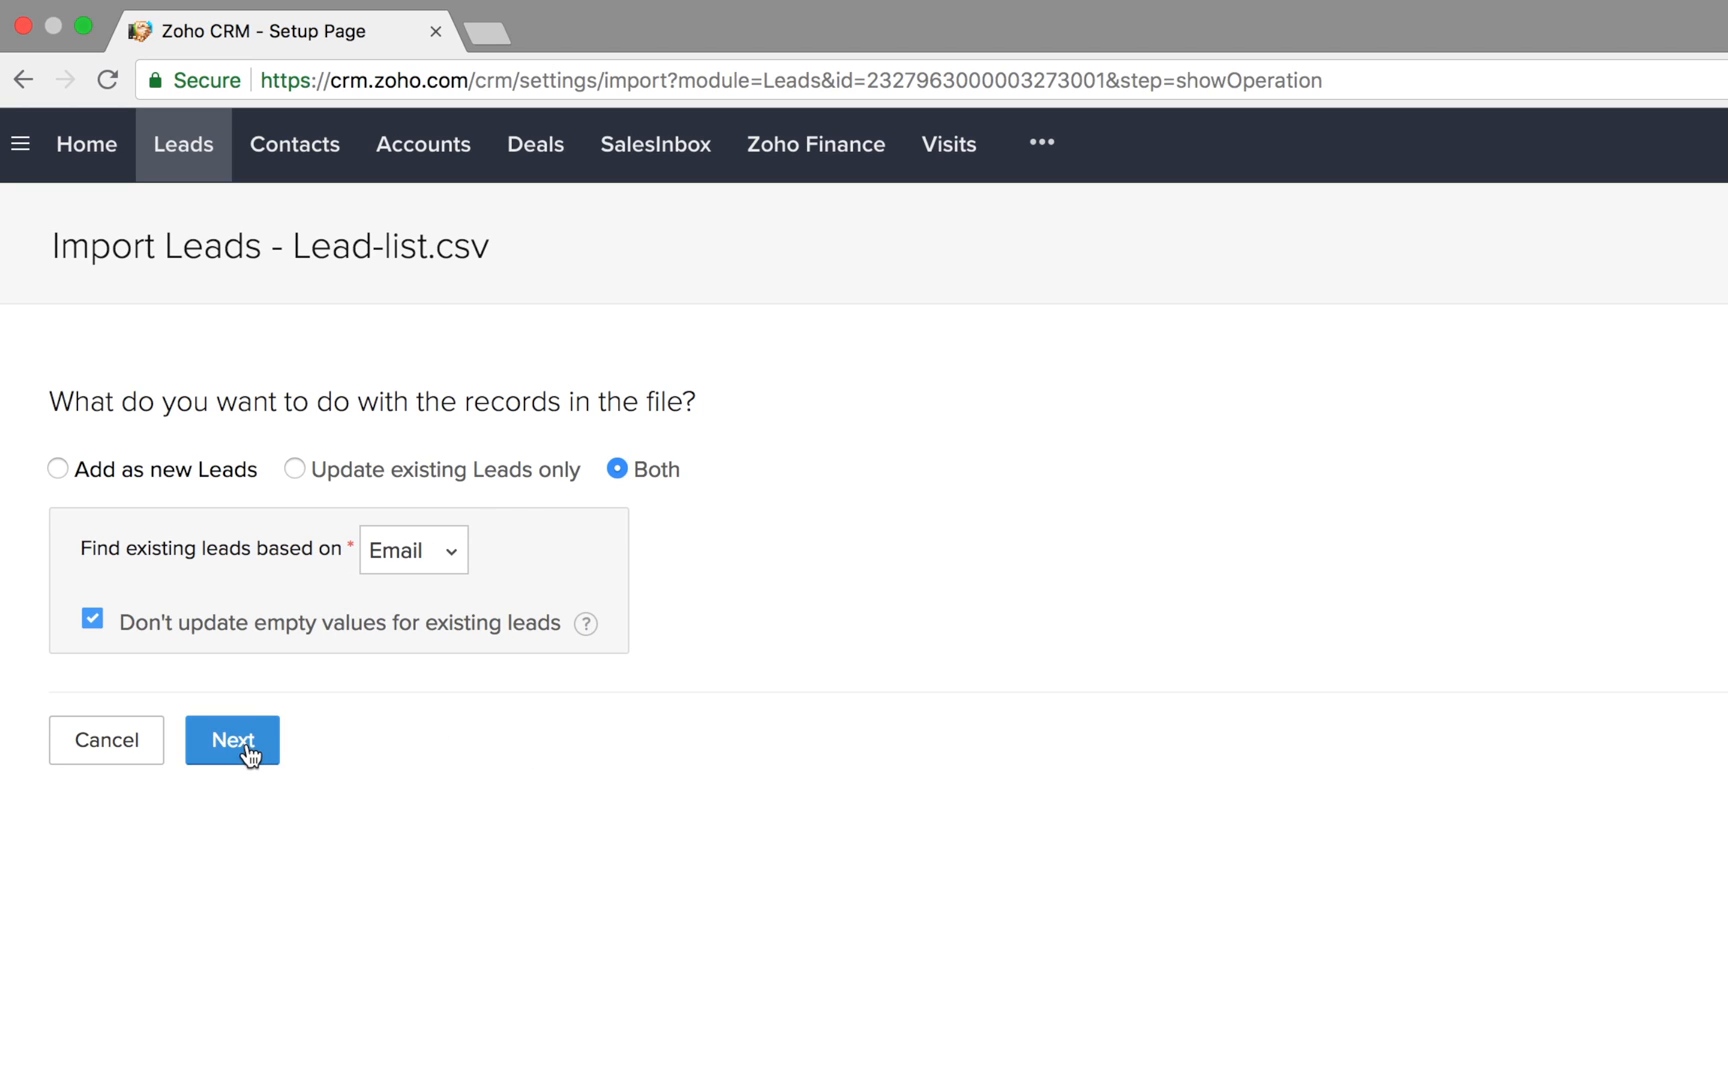
{"action": "left_click", "coordinate": [232, 740]}
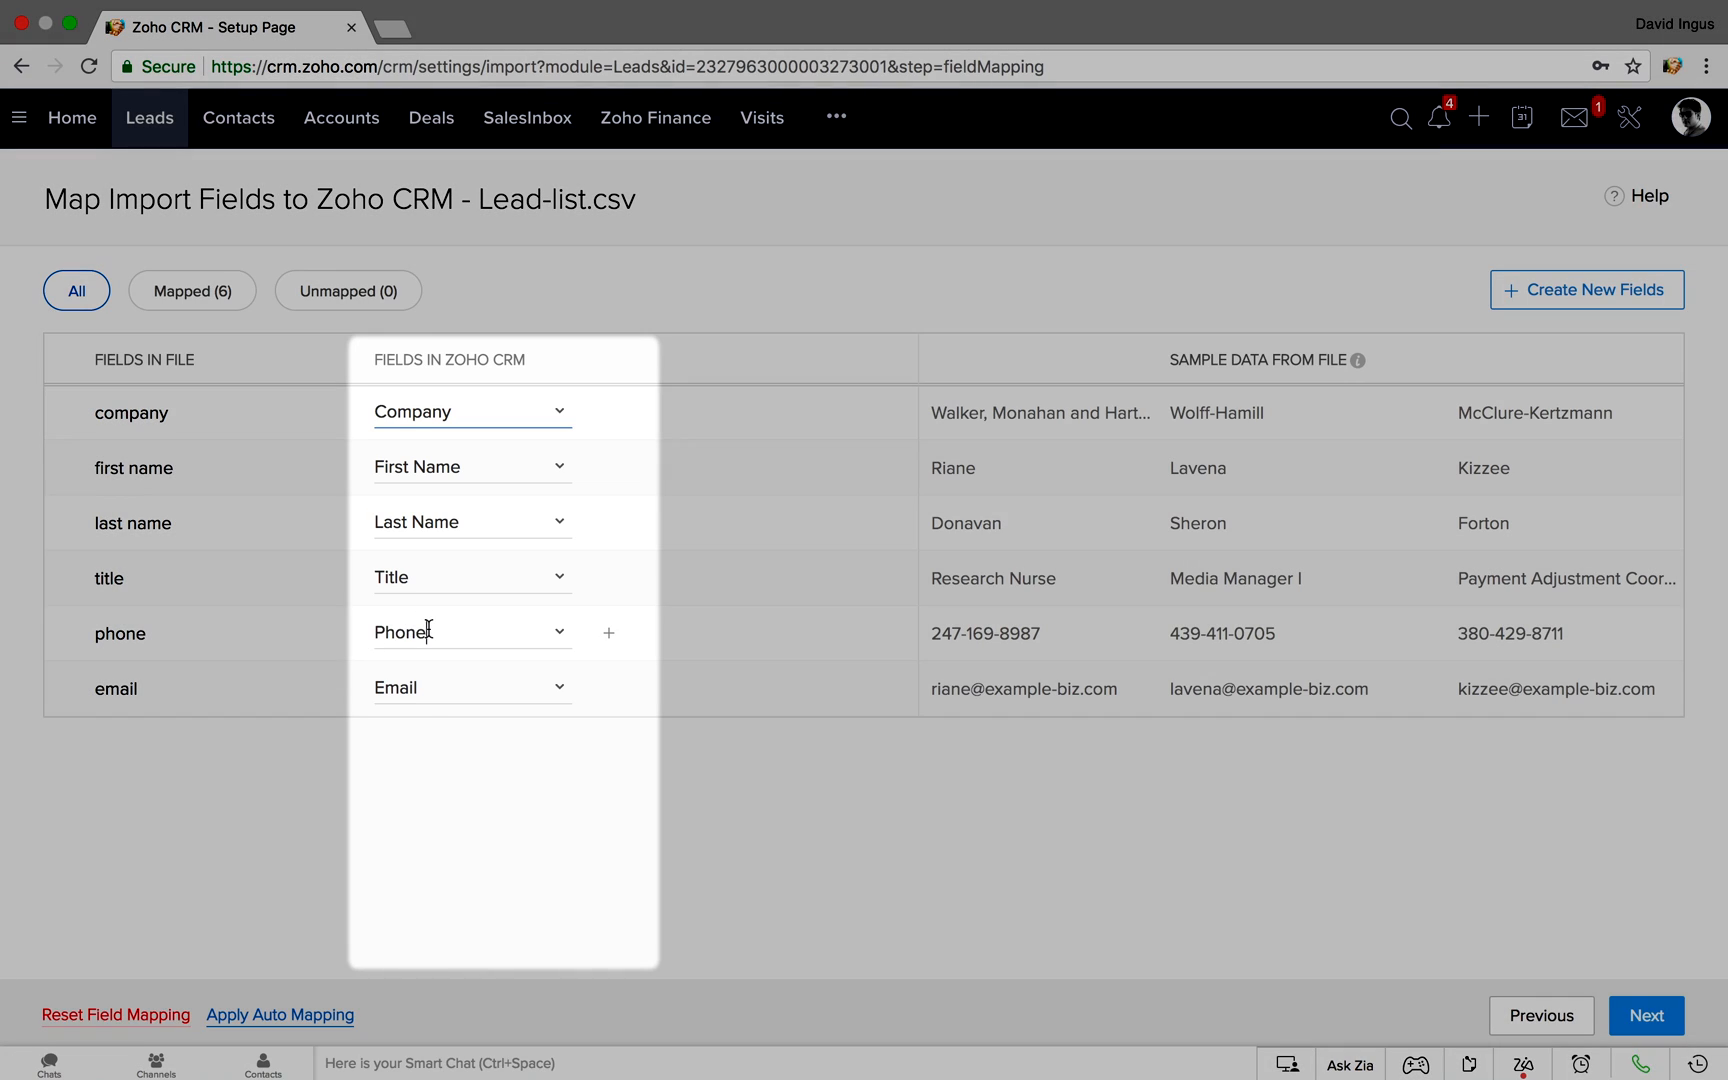
Step: Review the phone field mapping and accept the mapping of all six fields
{"action": "left_click", "coordinate": [710, 664]}
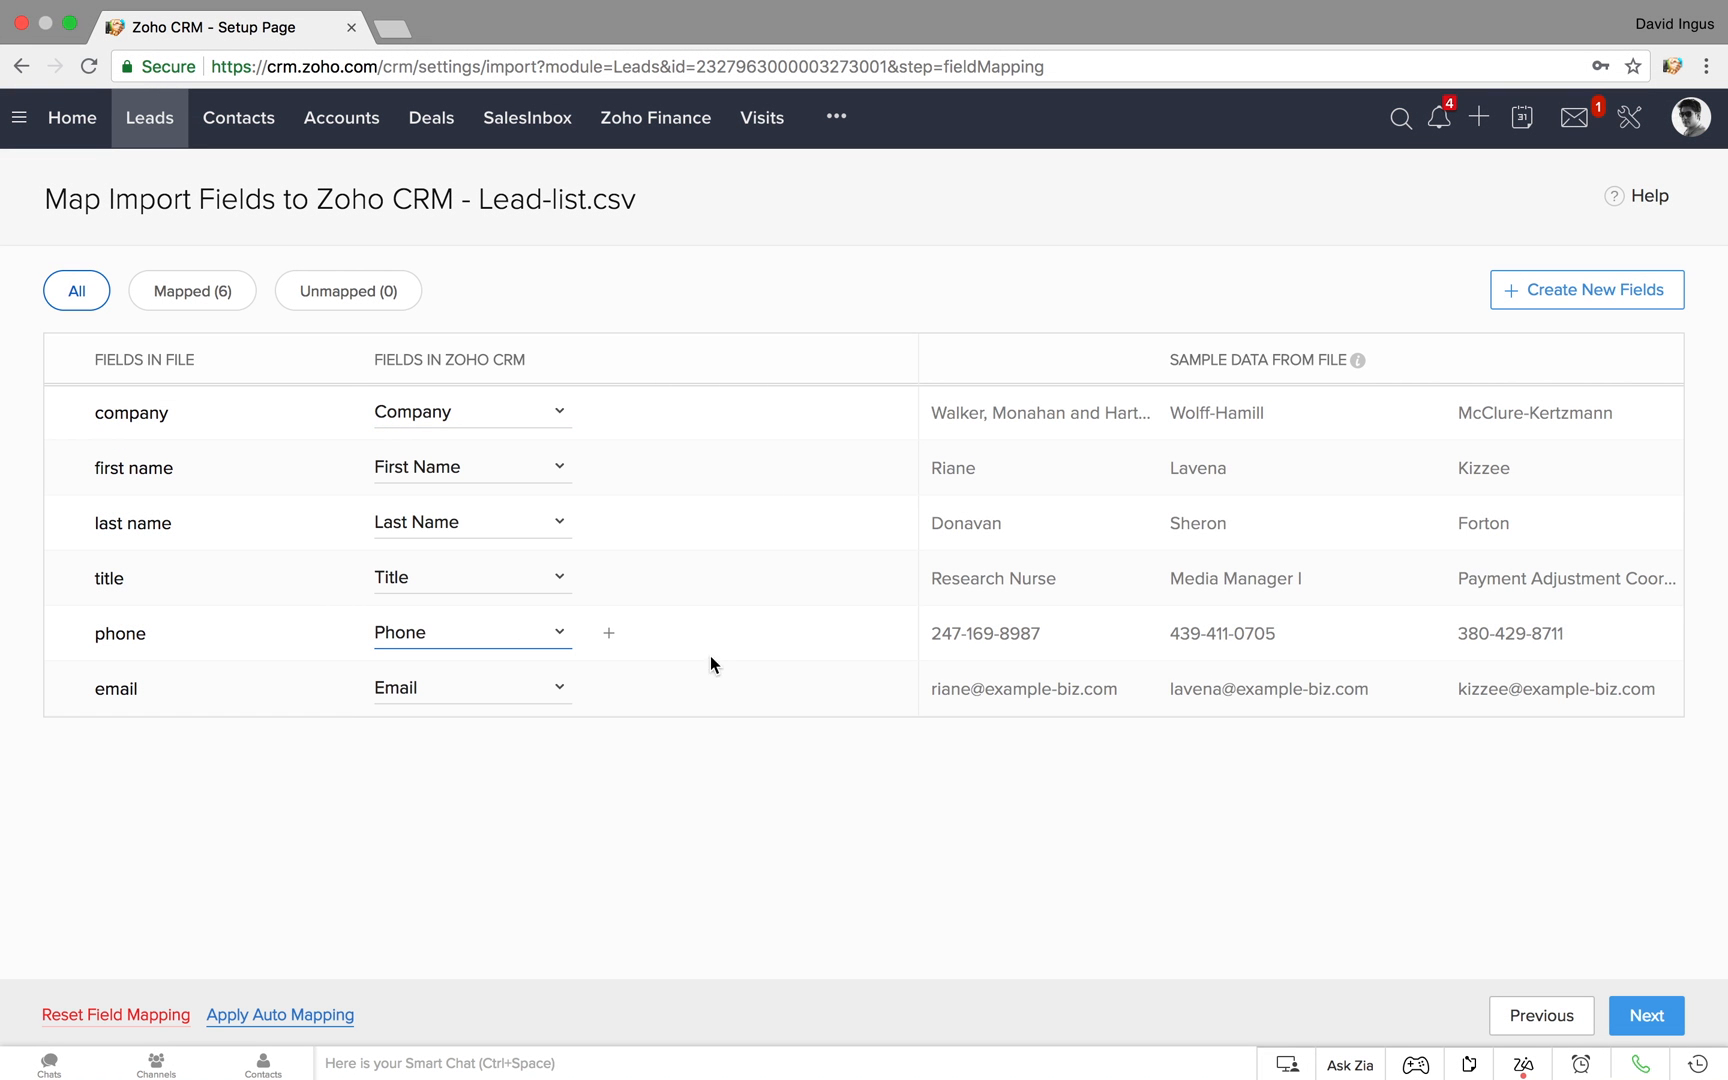
{"action": "left_click", "coordinate": [1646, 1014]}
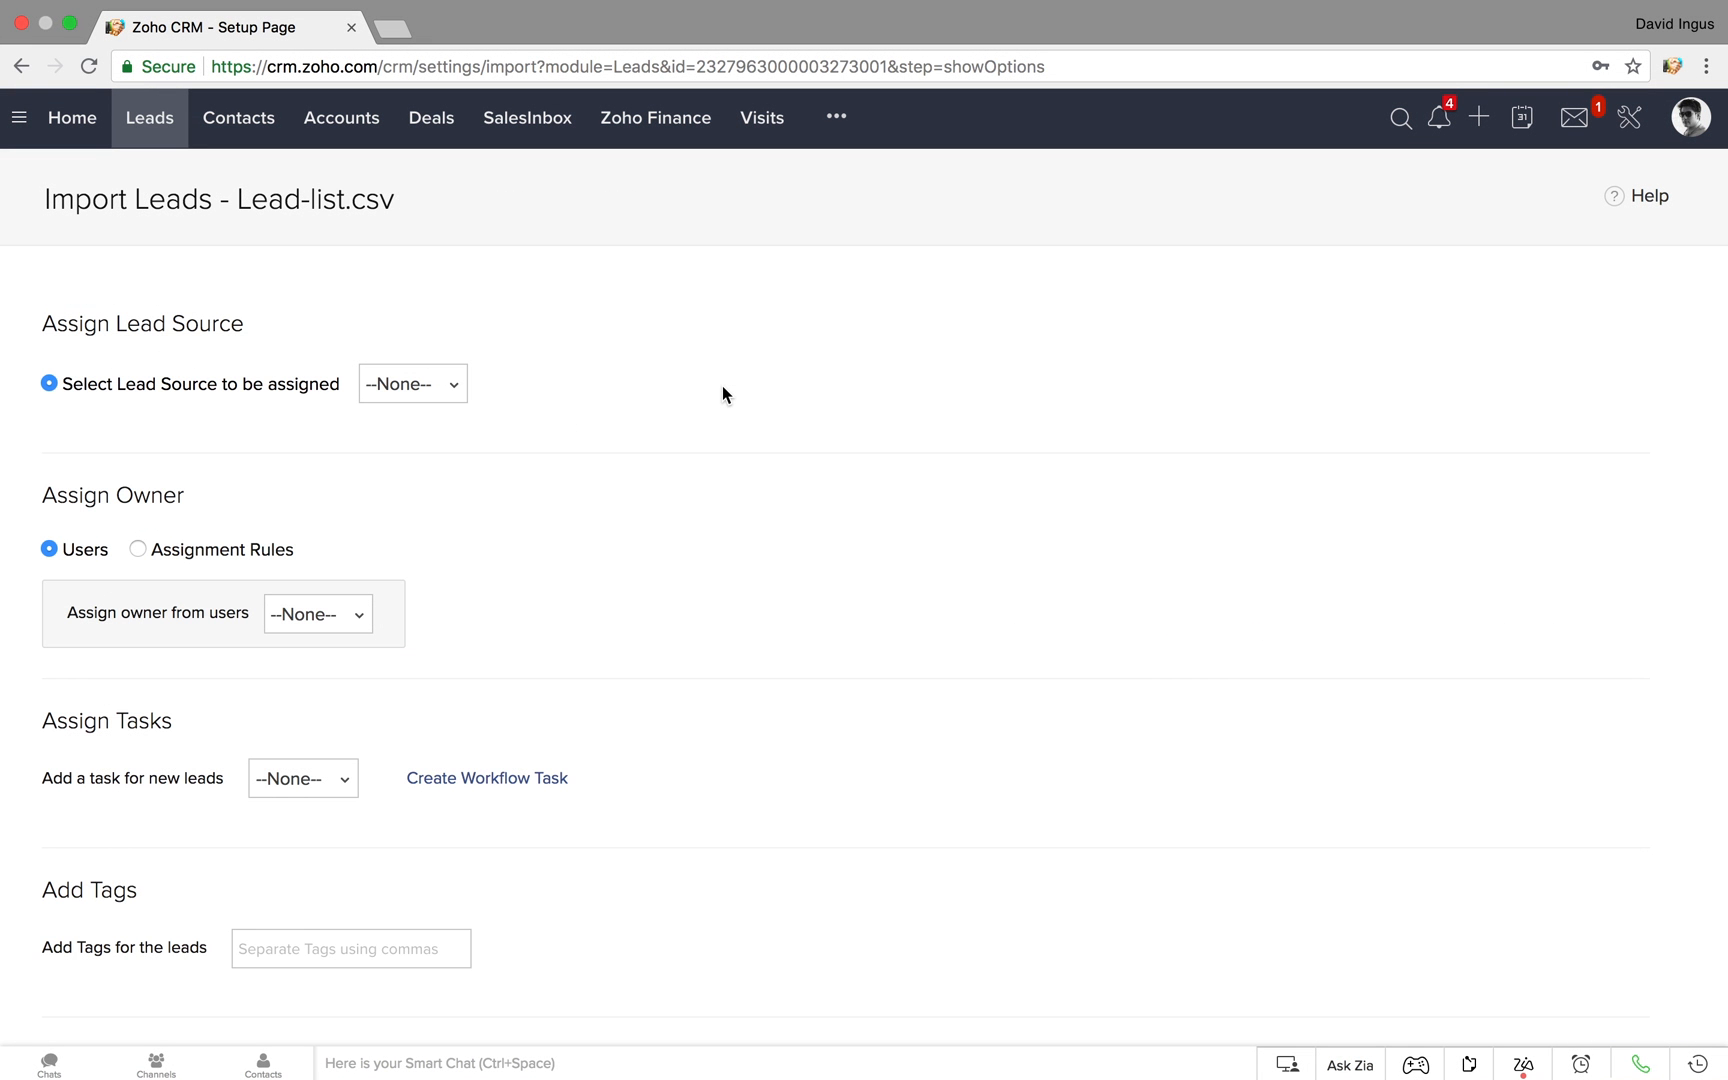
Step: Submit the import with default options so it is scheduled
{"action": "left_click", "coordinate": [412, 384]}
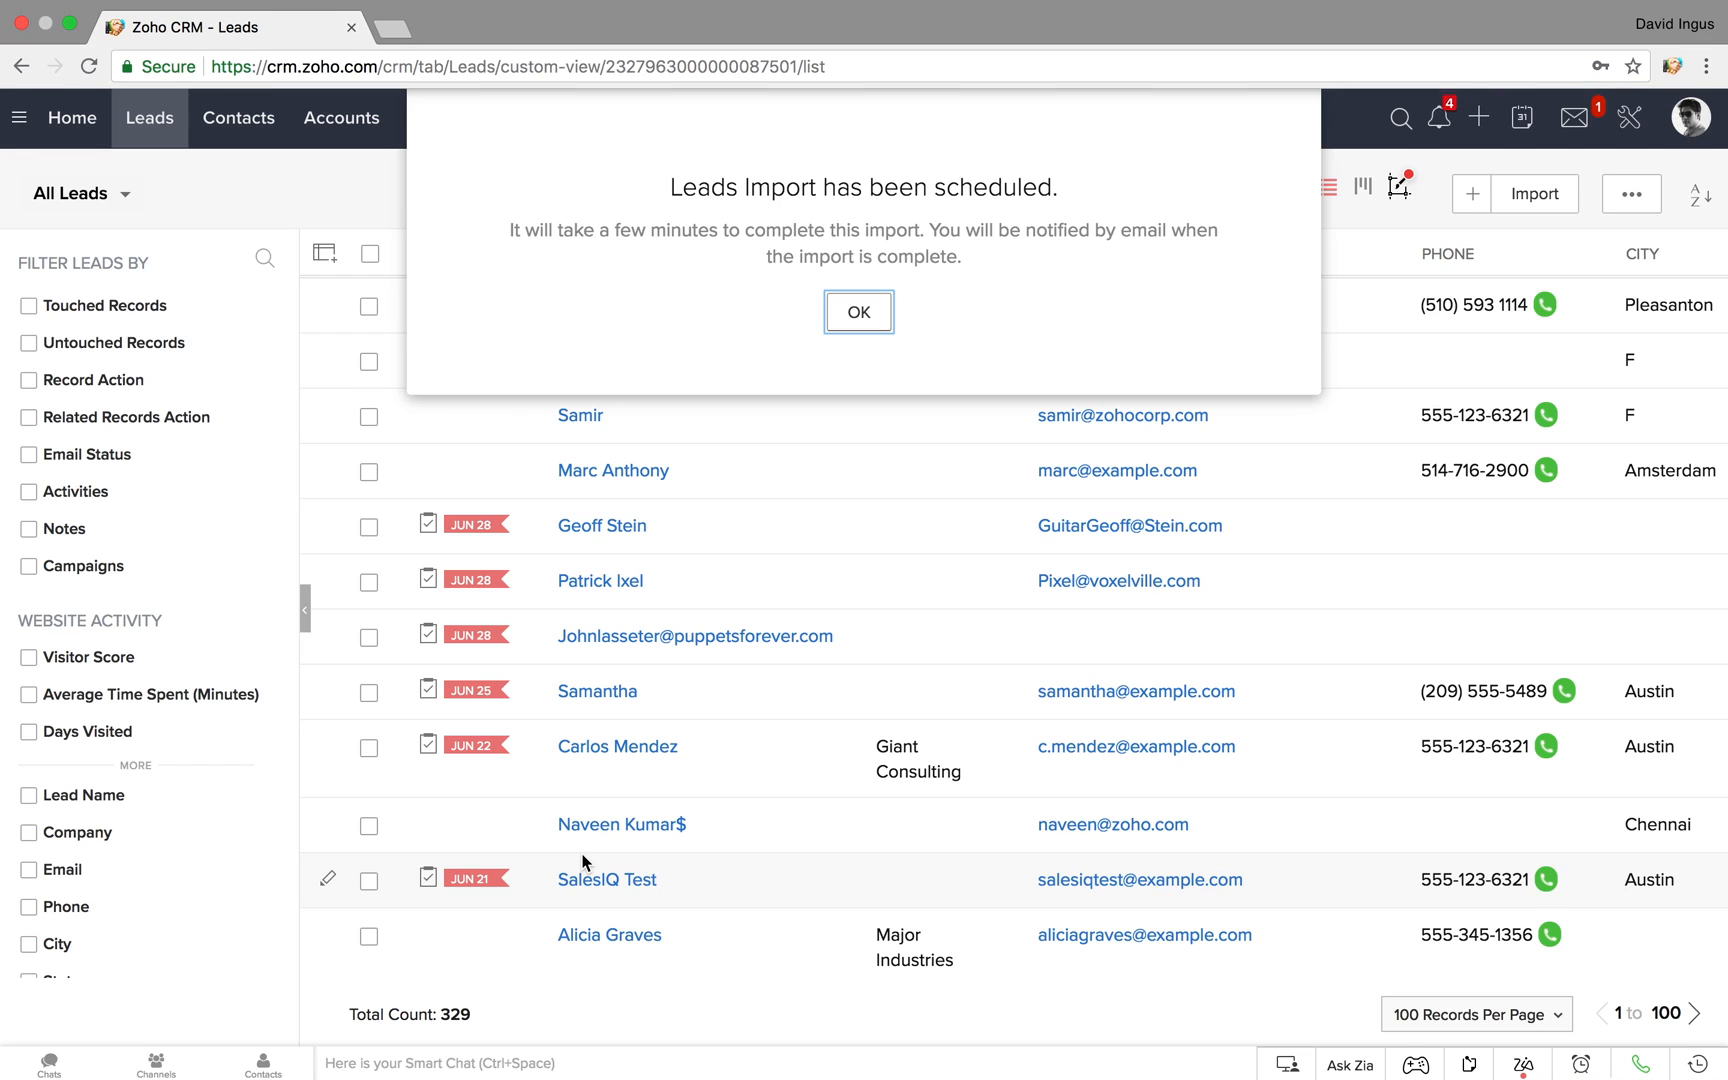
Step: View the Lead-list.csv import summary with 20 added records, starting then cancelling an undo
{"action": "left_click", "coordinate": [858, 312]}
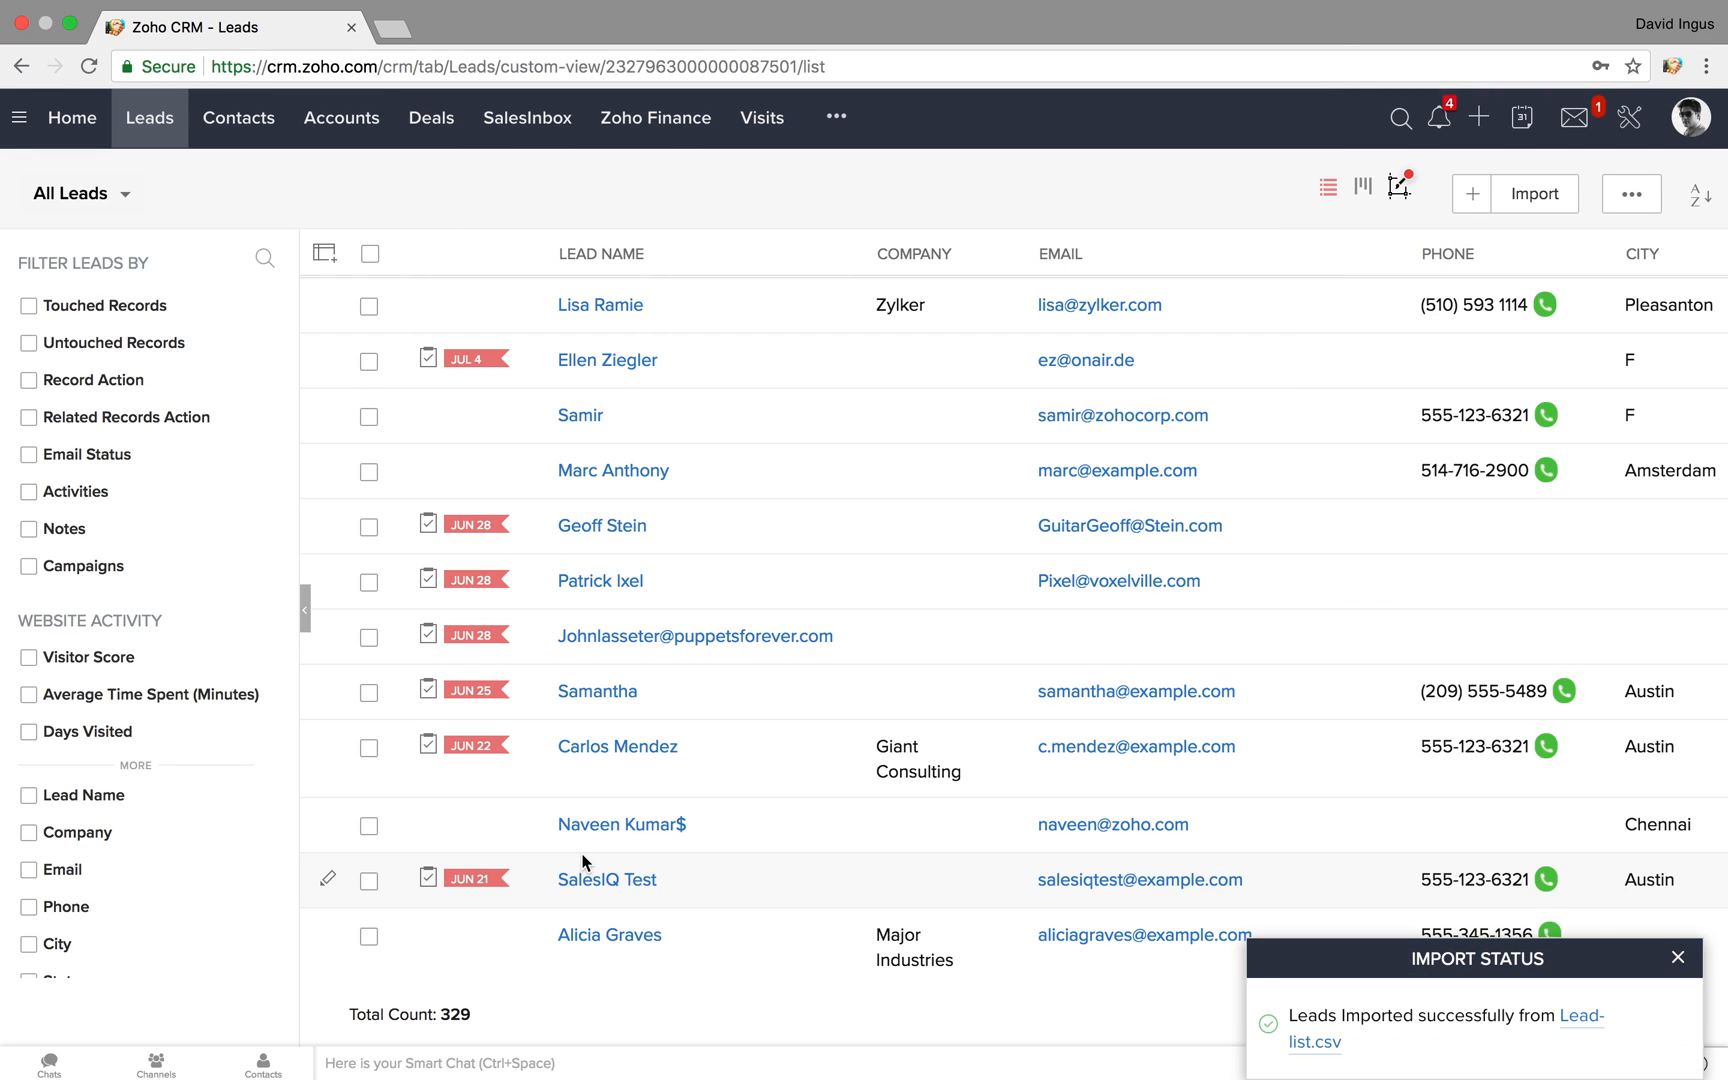
{"action": "left_click", "coordinate": [1332, 1042]}
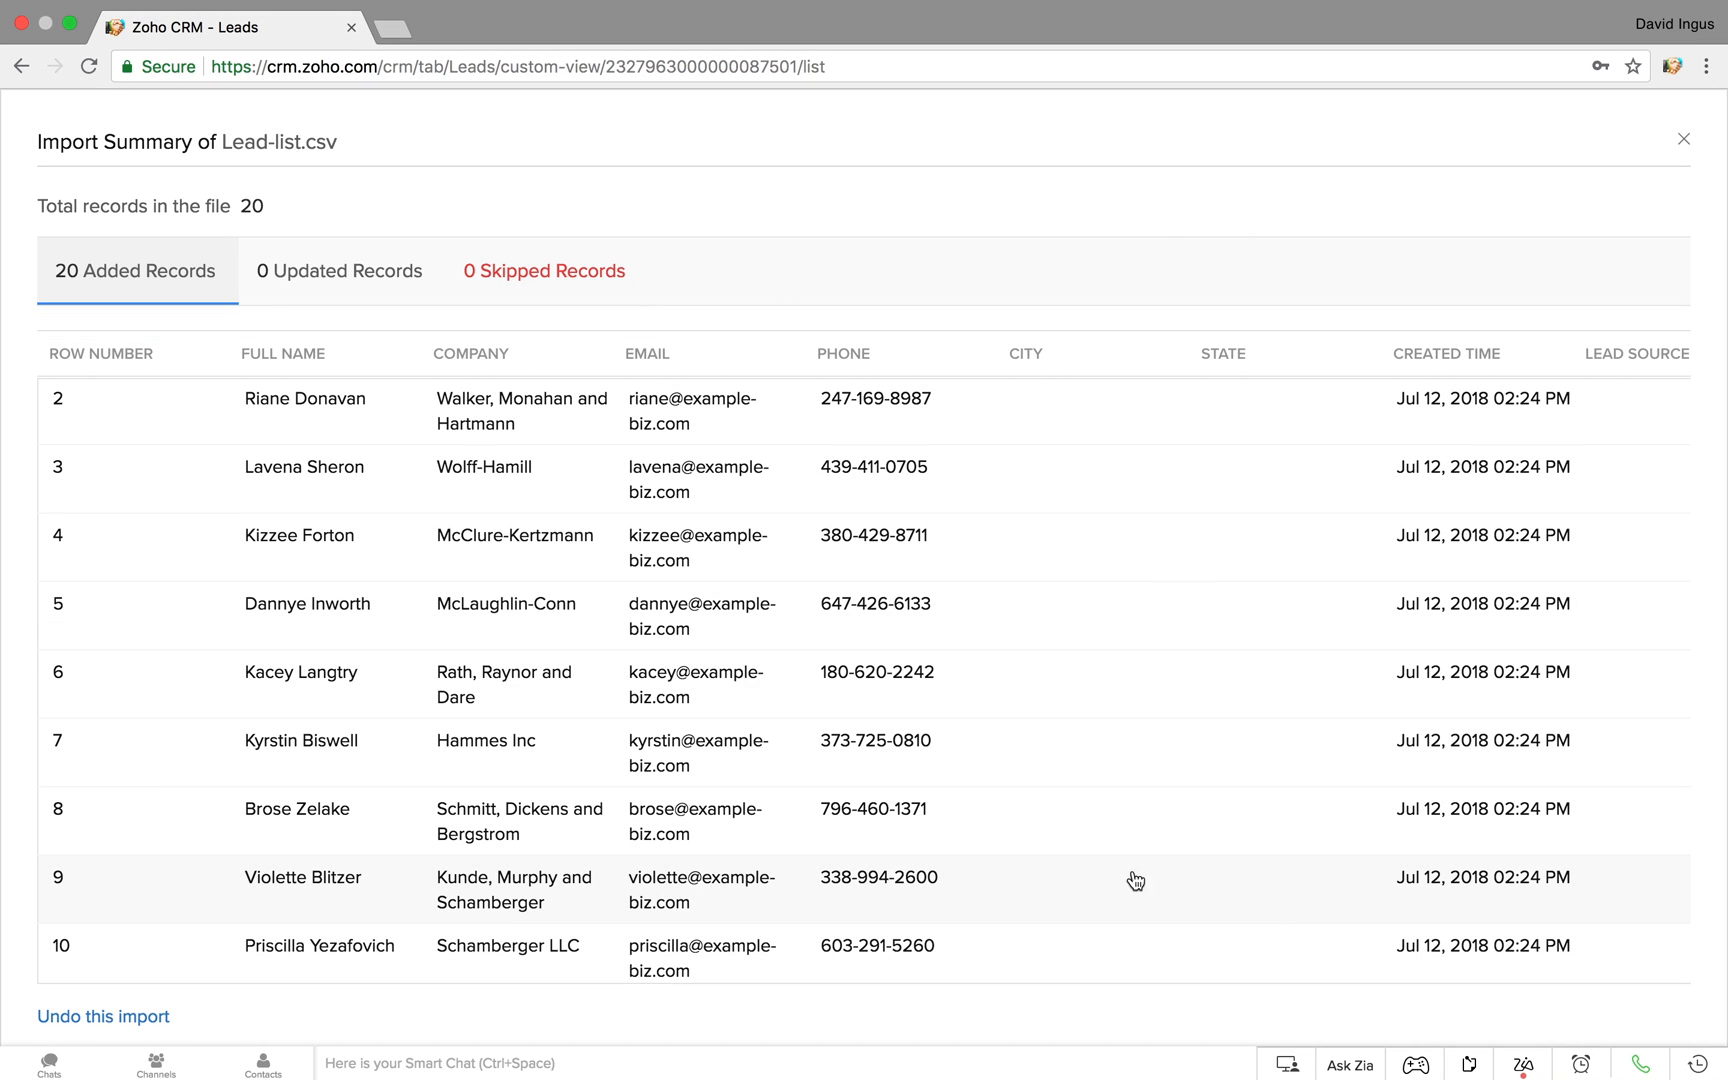
{"action": "mouse_move", "coordinate": [104, 1016]}
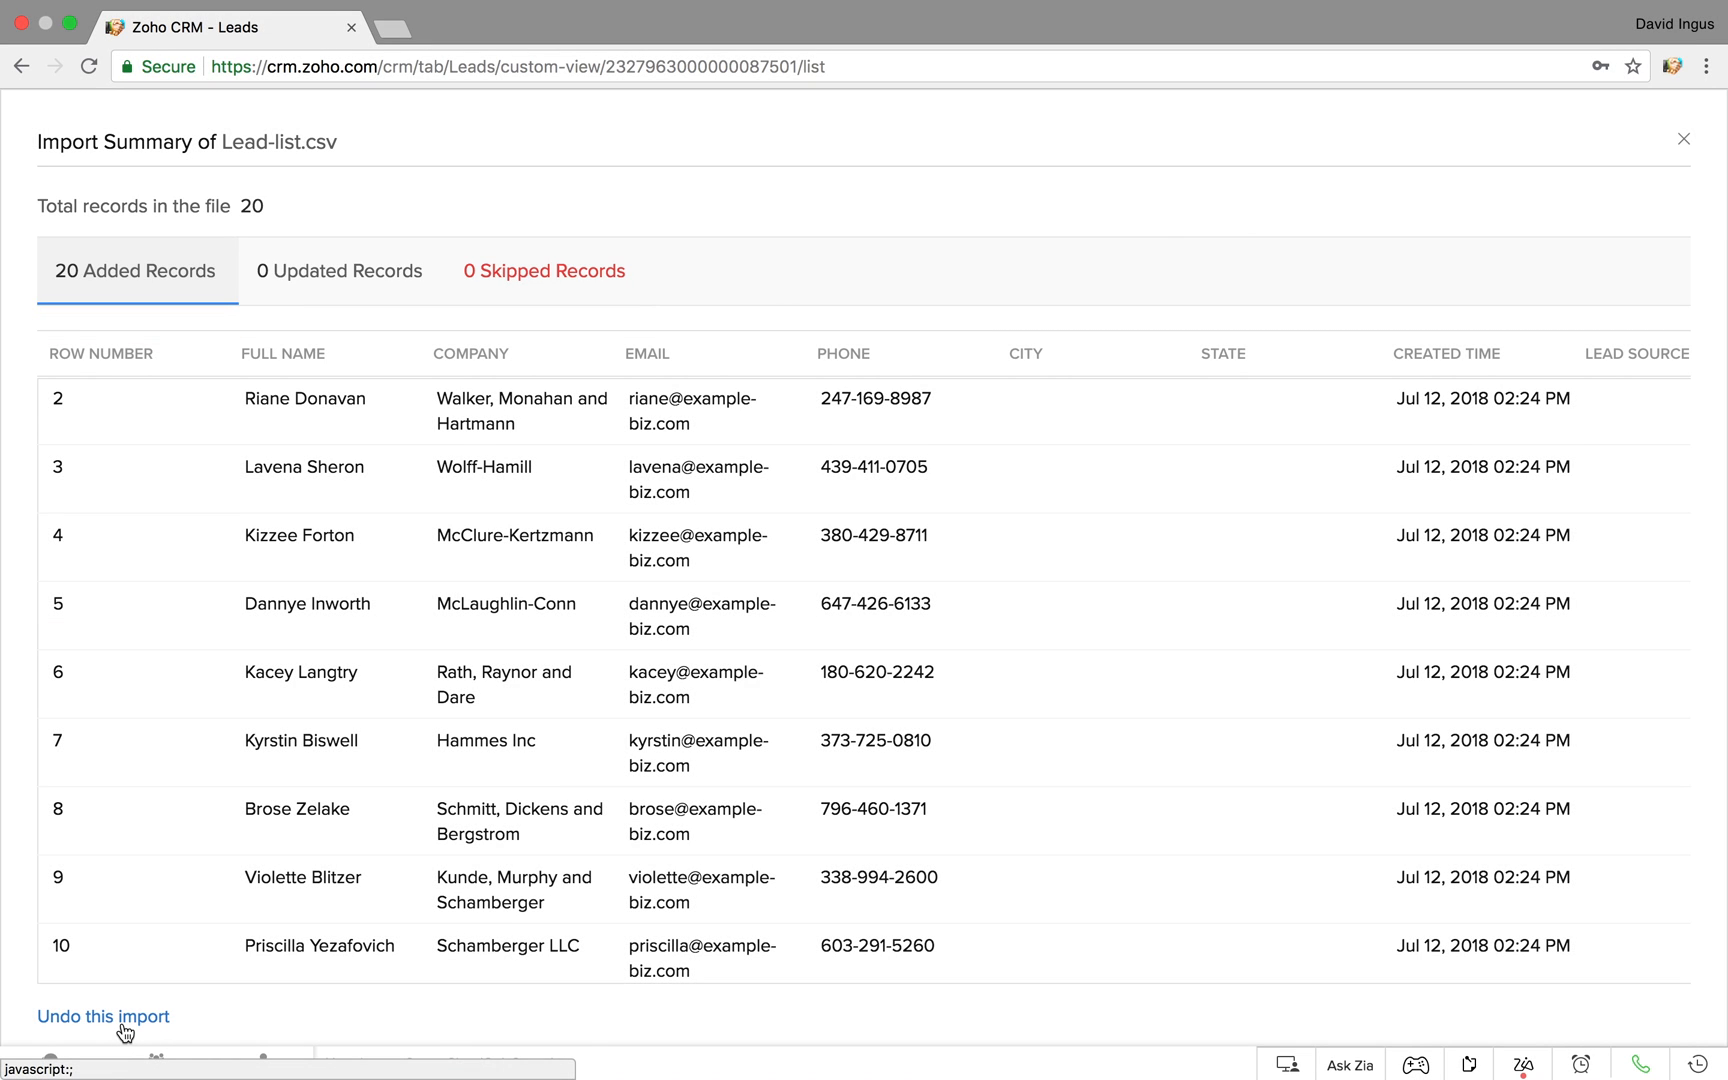
{"action": "left_click", "coordinate": [104, 1016]}
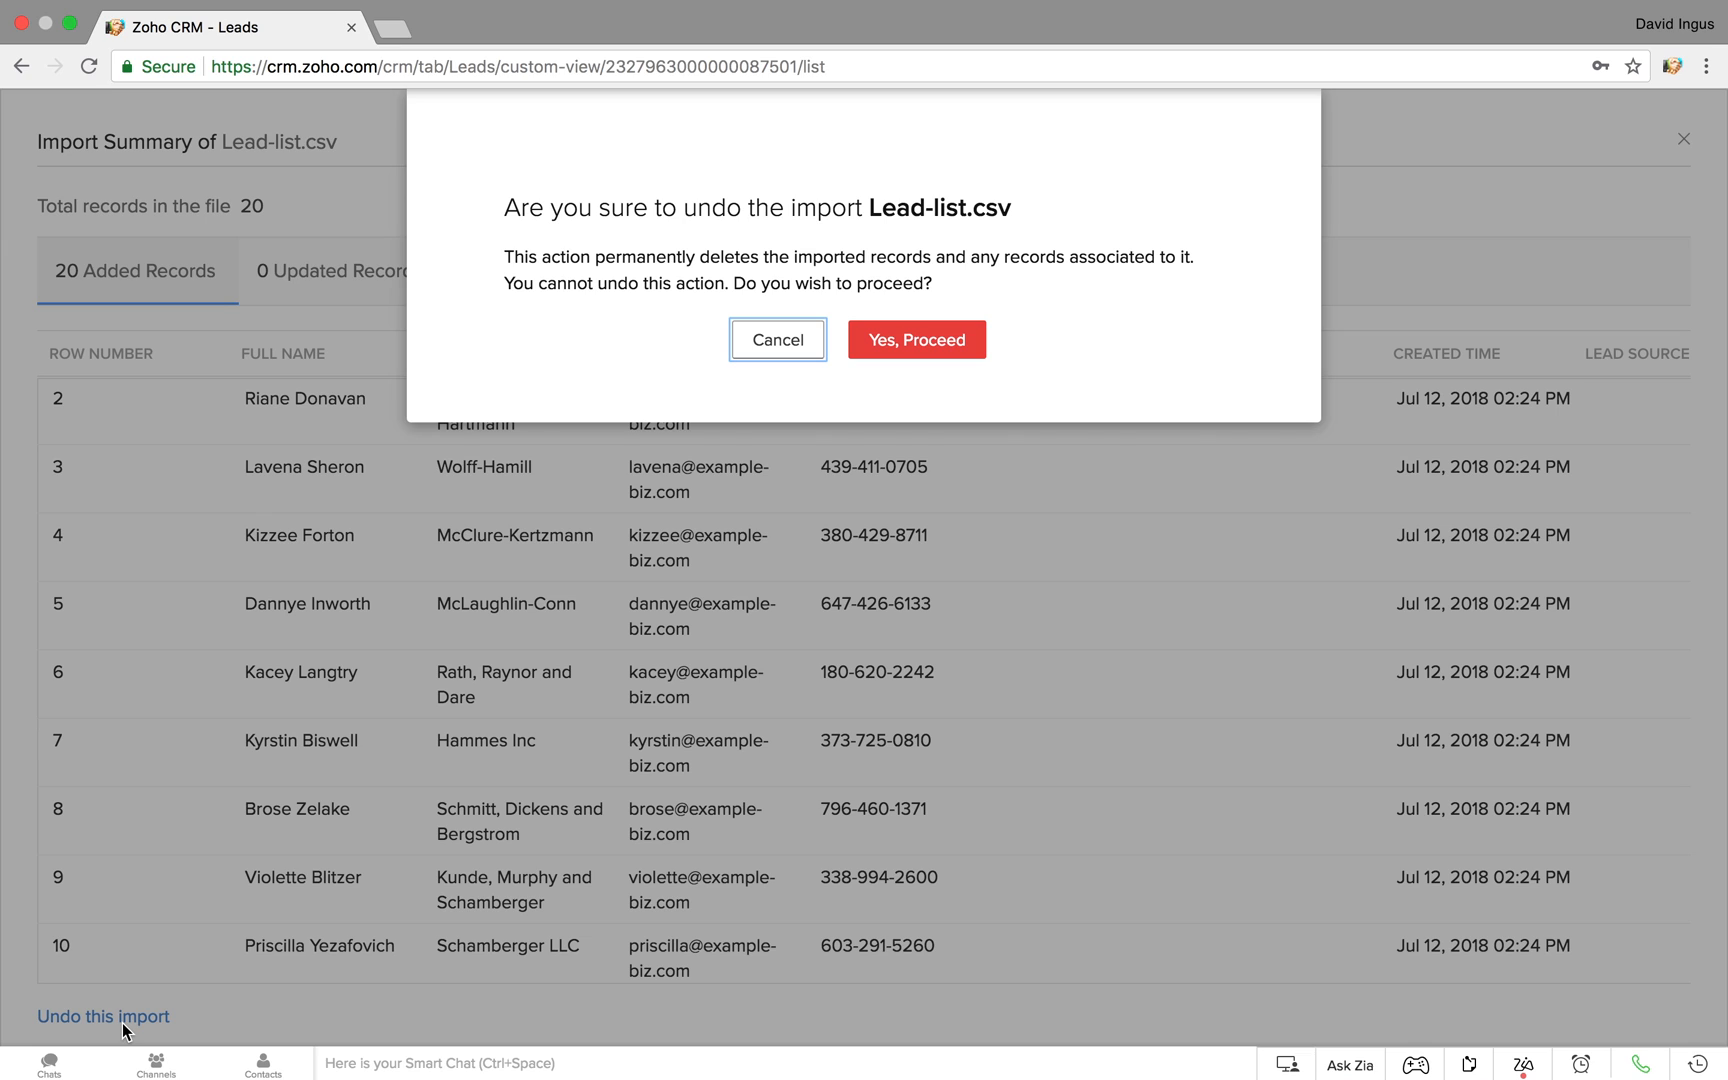
{"action": "left_click", "coordinate": [916, 340]}
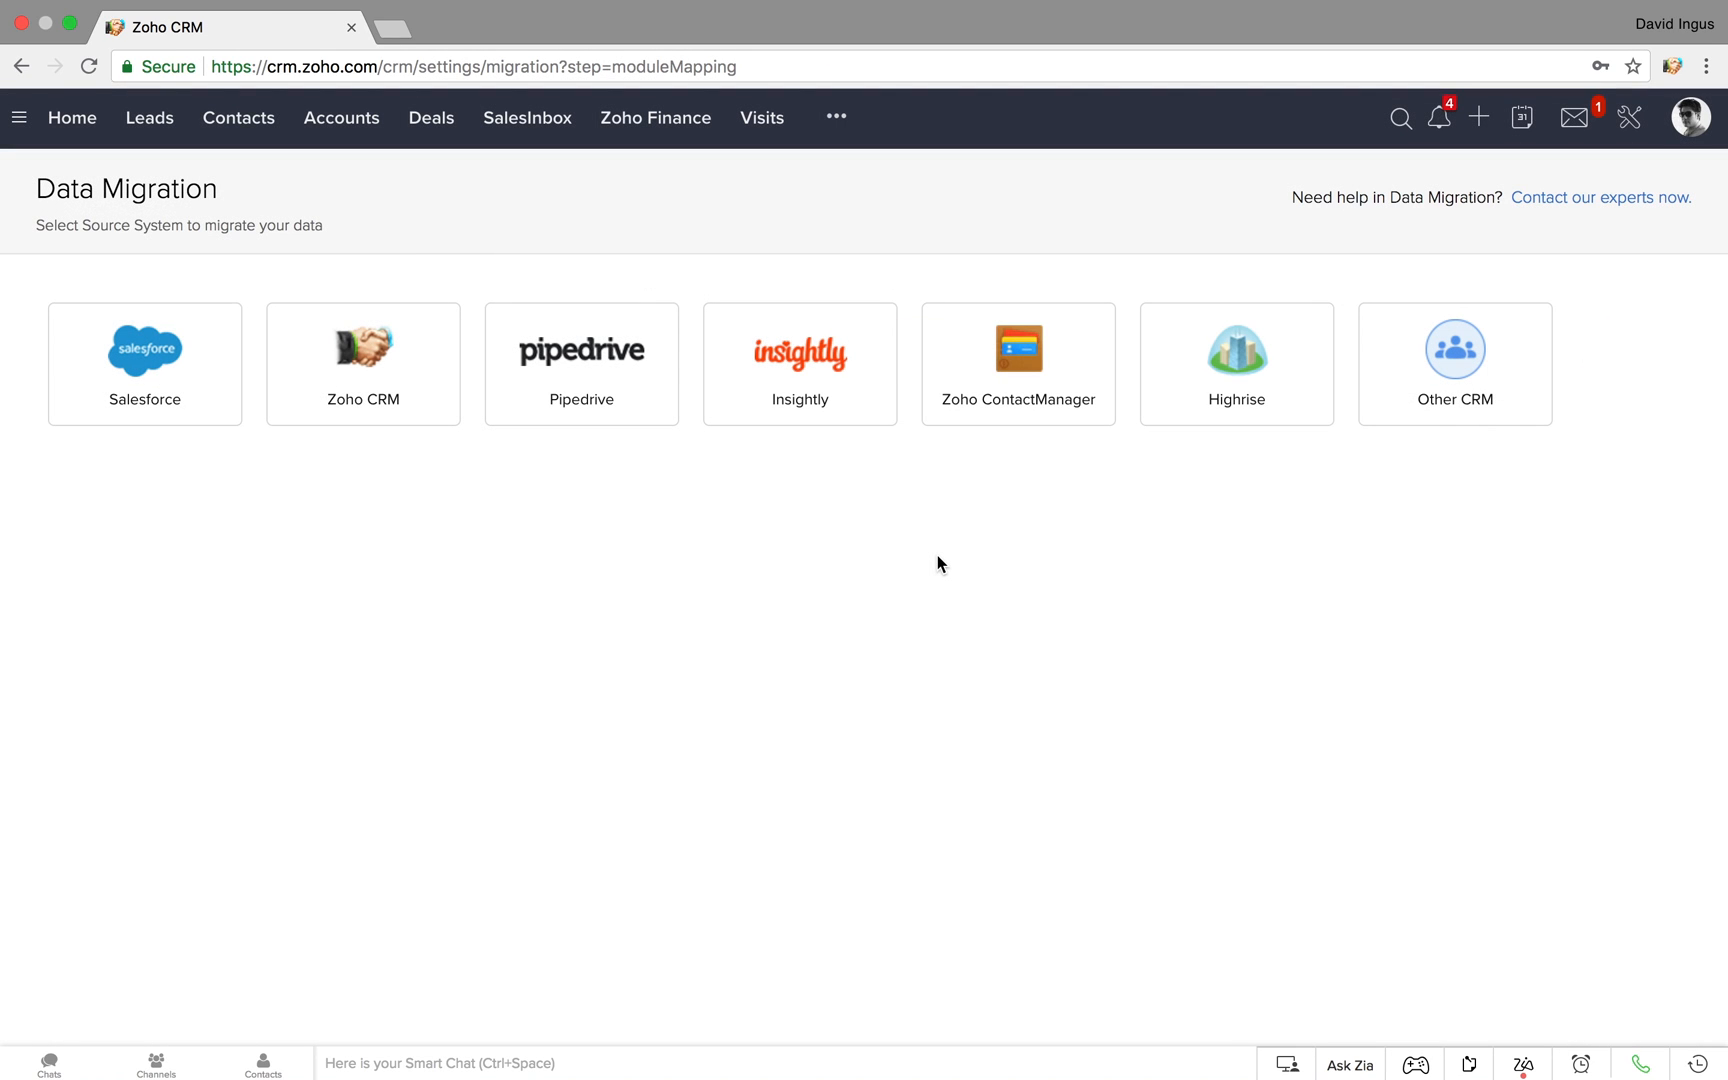